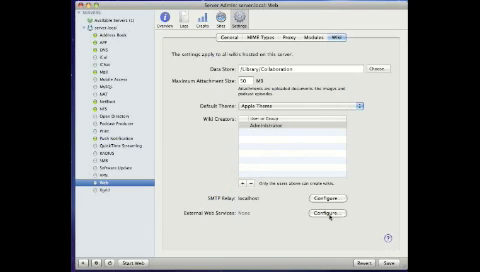
# Set External Web Services to ical.318.com and the wiki SMTP relay to mail.318.com.
pyautogui.click(334, 218)
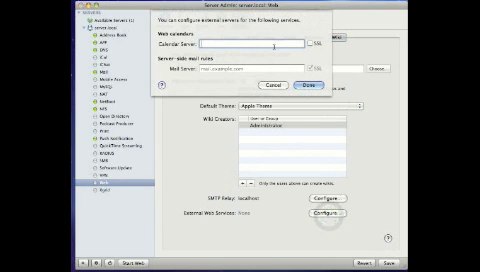
pyautogui.write('ical.')
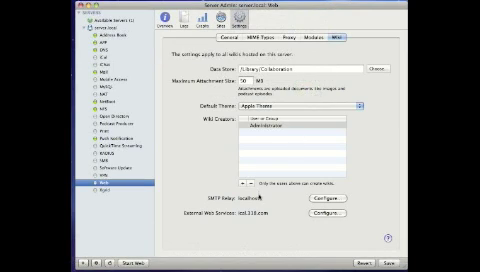
pyautogui.click(328, 201)
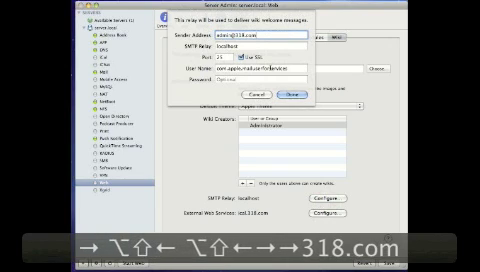
pyautogui.write('mail.318.com')
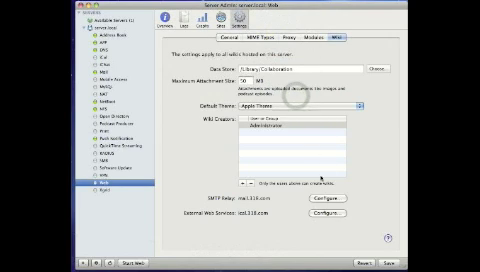
# In Sites > Web Services, enable Wikis and Blogs and disable Mail for the site.
pyautogui.click(352, 101)
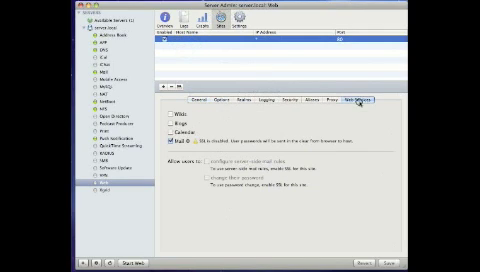
pyautogui.click(173, 115)
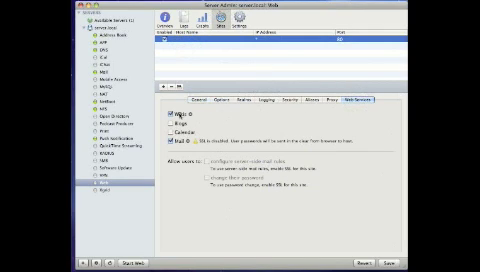
pyautogui.click(170, 147)
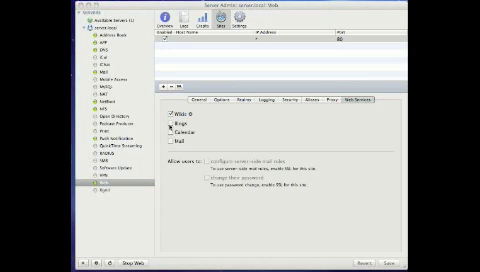
pyautogui.click(178, 130)
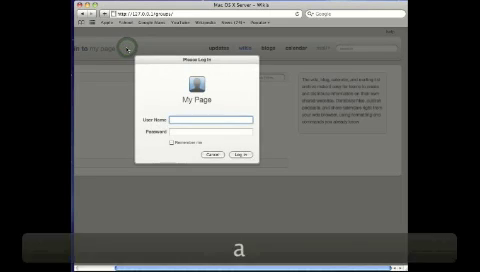
# Log in to the wiki as user administrator with its password.
pyautogui.write('administrator')
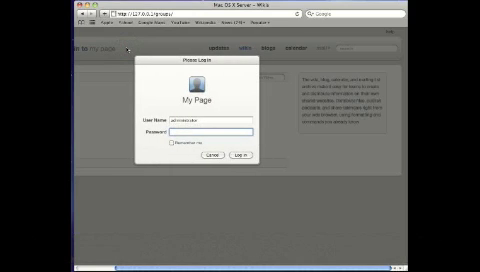
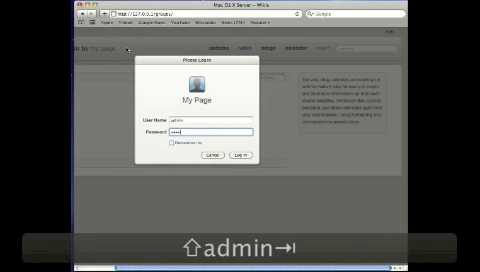
pyautogui.click(215, 155)
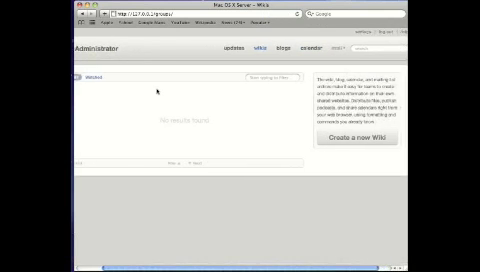
# Create a wiki named testwiki with a theme, private to admin, and open its welcome page.
pyautogui.click(353, 138)
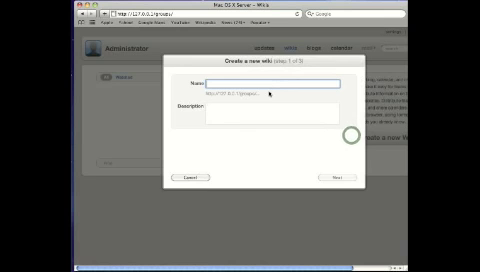
pyautogui.write('test')
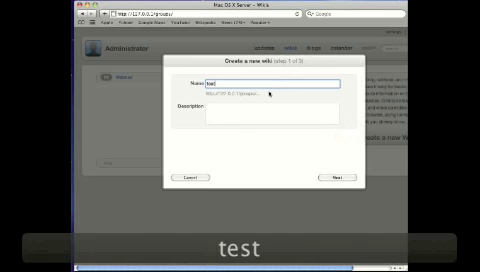
pyautogui.write('wiki')
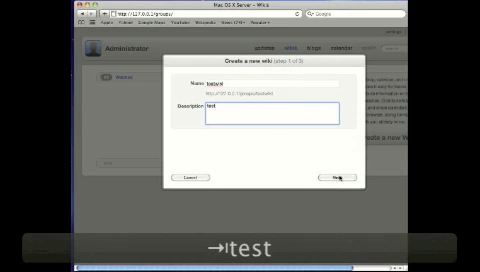
pyautogui.click(332, 178)
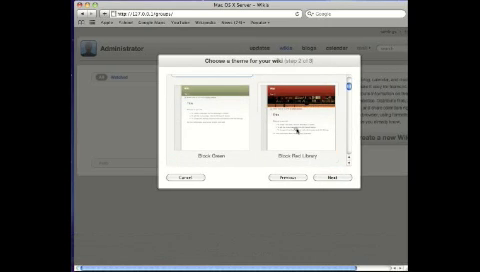
pyautogui.click(326, 181)
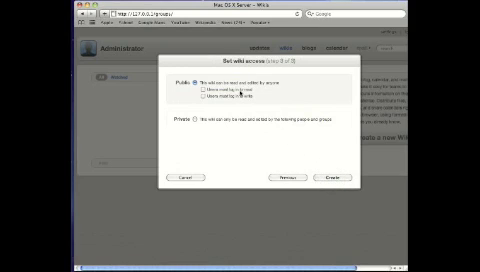
pyautogui.click(205, 92)
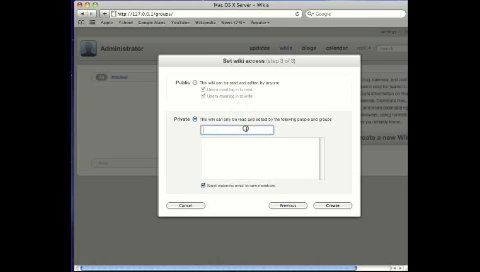
pyautogui.write('admin')
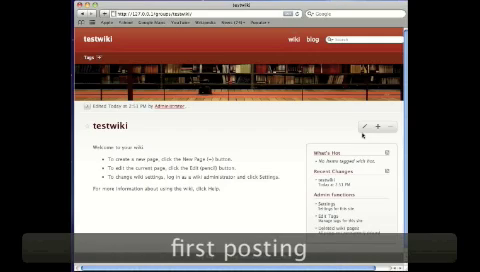
# Create a new testwiki page reading 'This is my first wiki post' and save it.
pyautogui.click(365, 127)
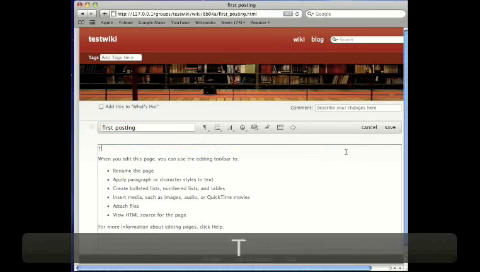
pyautogui.write('This is my firew')
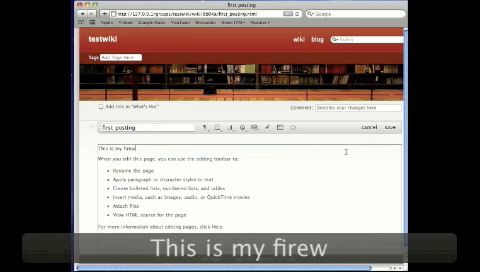
pyautogui.write('first wiki')
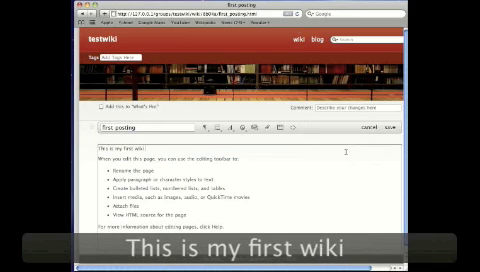
pyautogui.write('post')
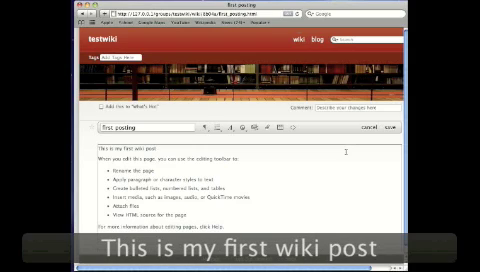
pyautogui.write('Hel')
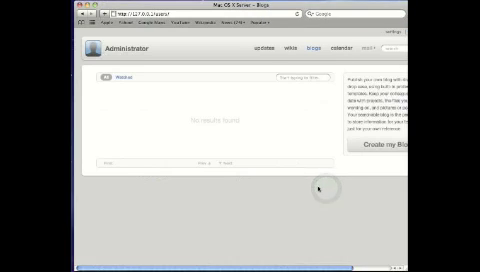
# In My Blog, create a new entry titled 'my first blog entry'.
pyautogui.click(374, 147)
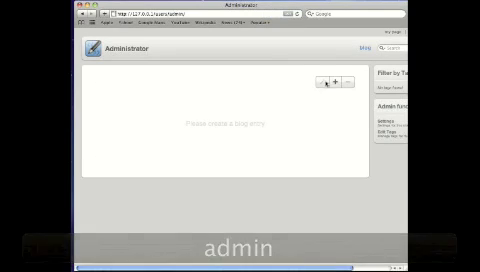
pyautogui.click(342, 83)
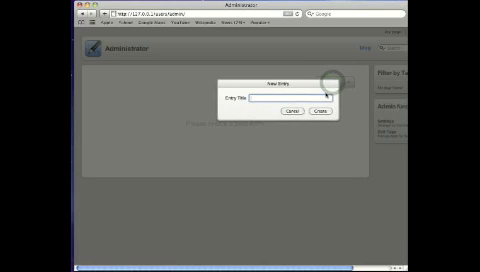
pyautogui.write('my first b')
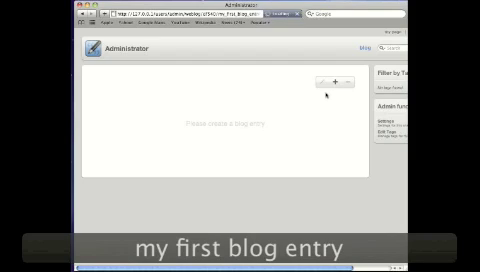
# Replace the placeholder body with 'Some blog post that is clearly...' and save the entry.
pyautogui.click(332, 82)
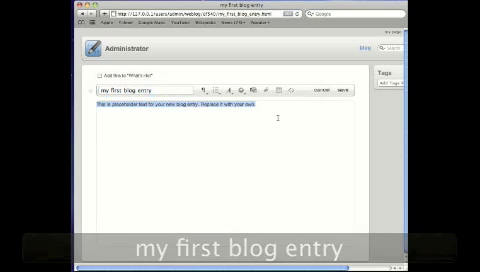
pyautogui.write('Some')
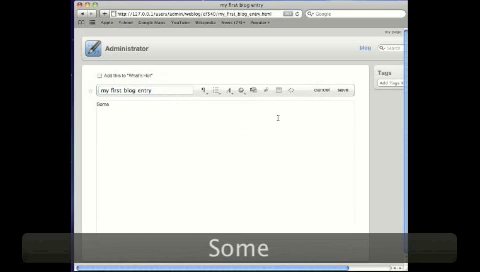
pyautogui.write('blog post that')
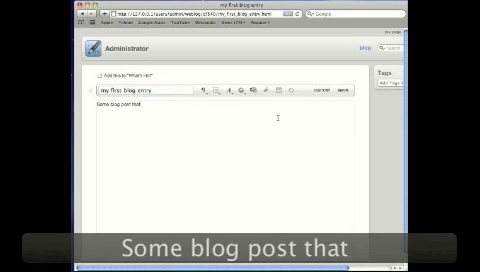
pyautogui.write('is clearly')
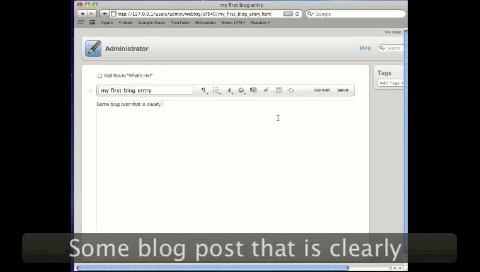
pyautogui.write('co')
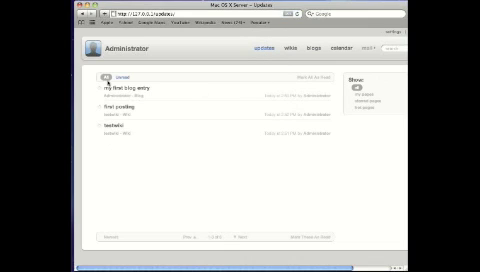
# Show all updates and mark them all as read, confirming the dialog.
pyautogui.click(91, 94)
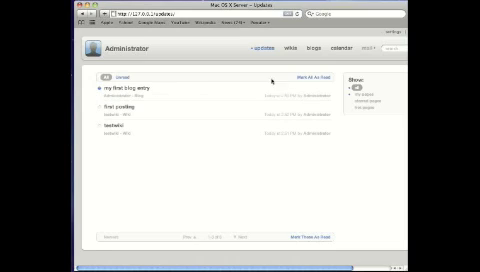
pyautogui.click(311, 73)
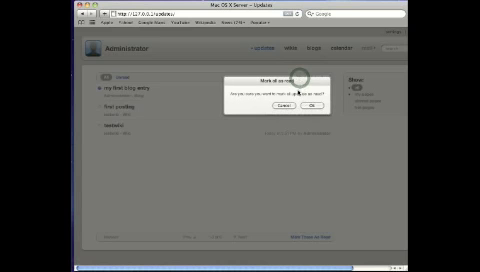
pyautogui.click(322, 105)
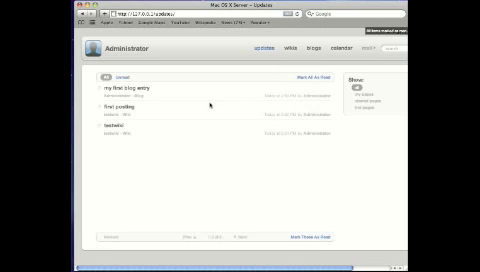